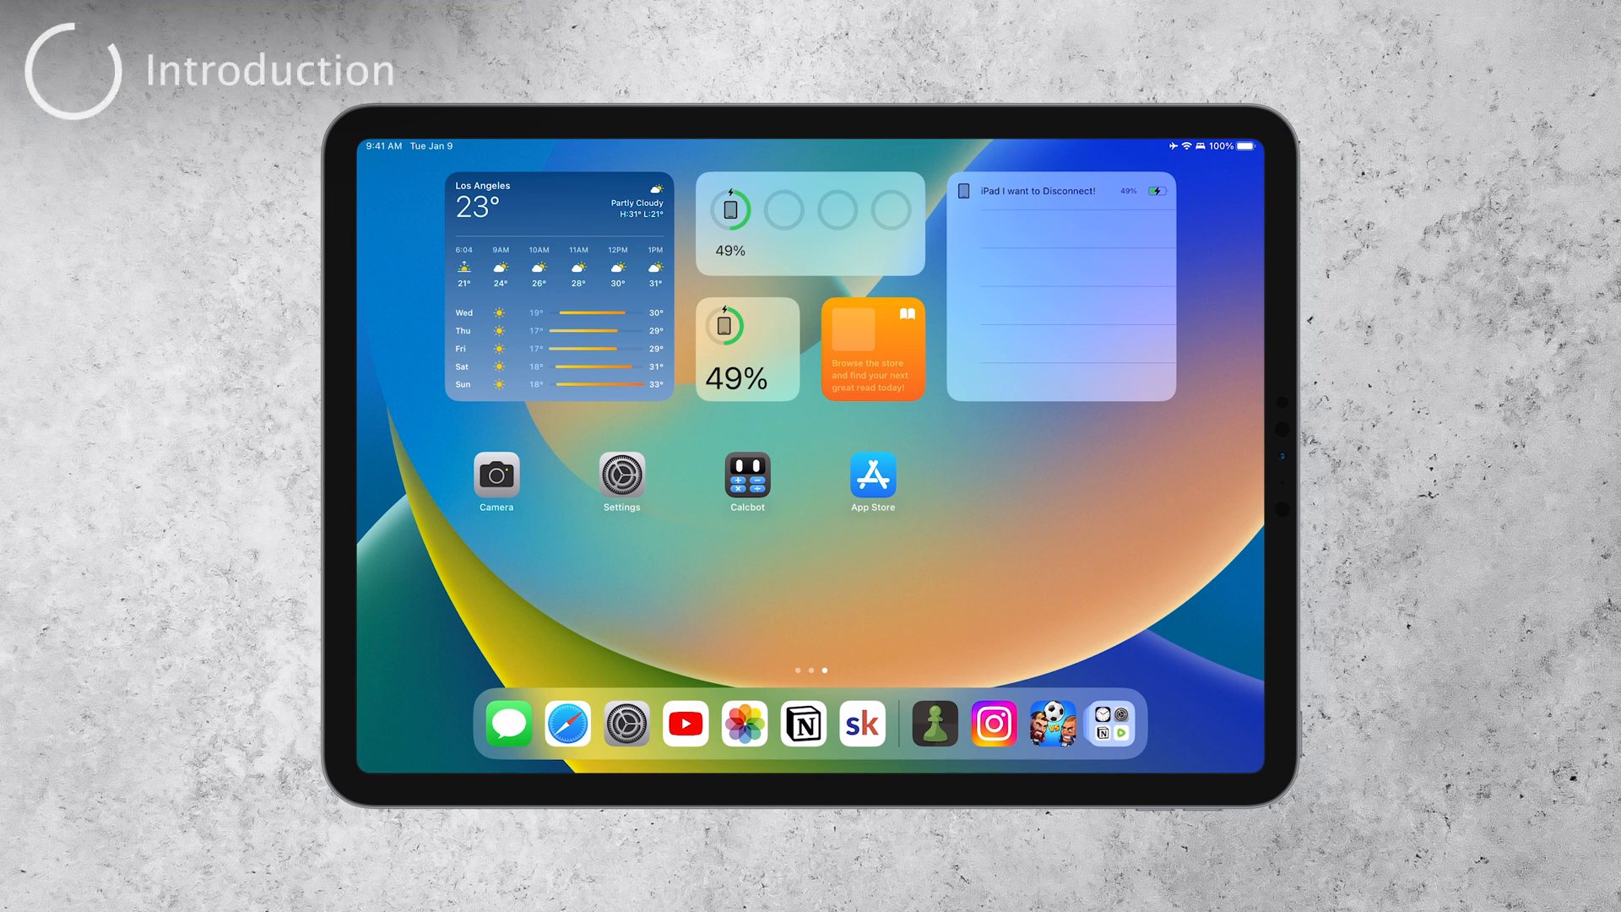
Scroll the 'touch screen test' results down to the TouchScreenCheck app.
scroll(left, 3)
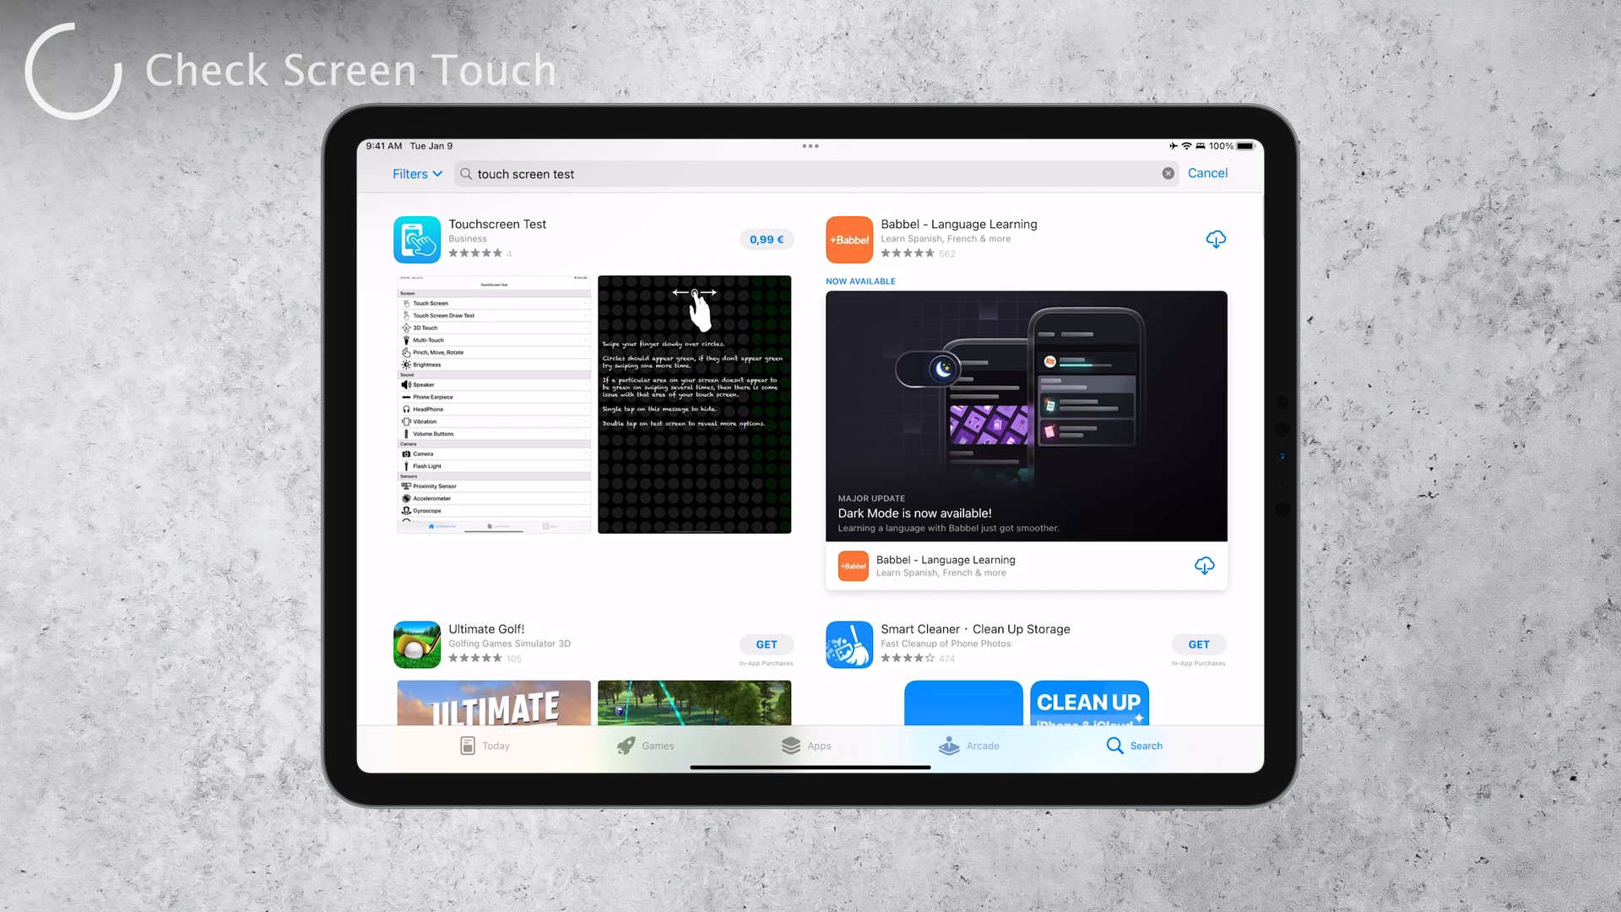
scroll(down, 3)
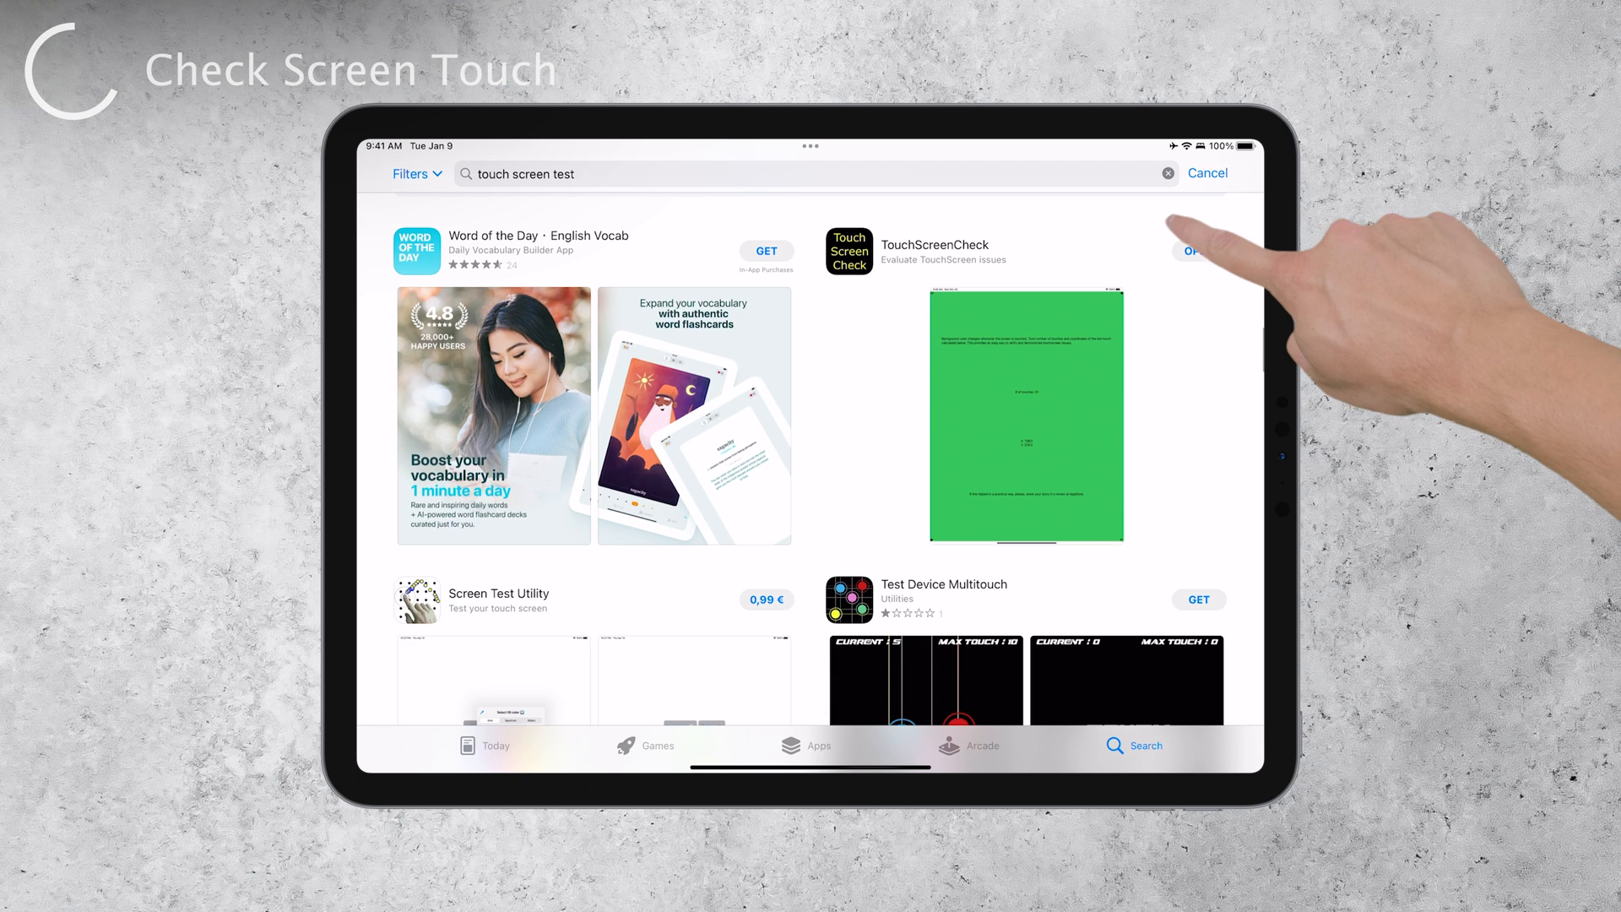
Tap five spots across the screen in TouchScreenCheck, including near the edge, watching the touch count and coordinates.
click(1190, 251)
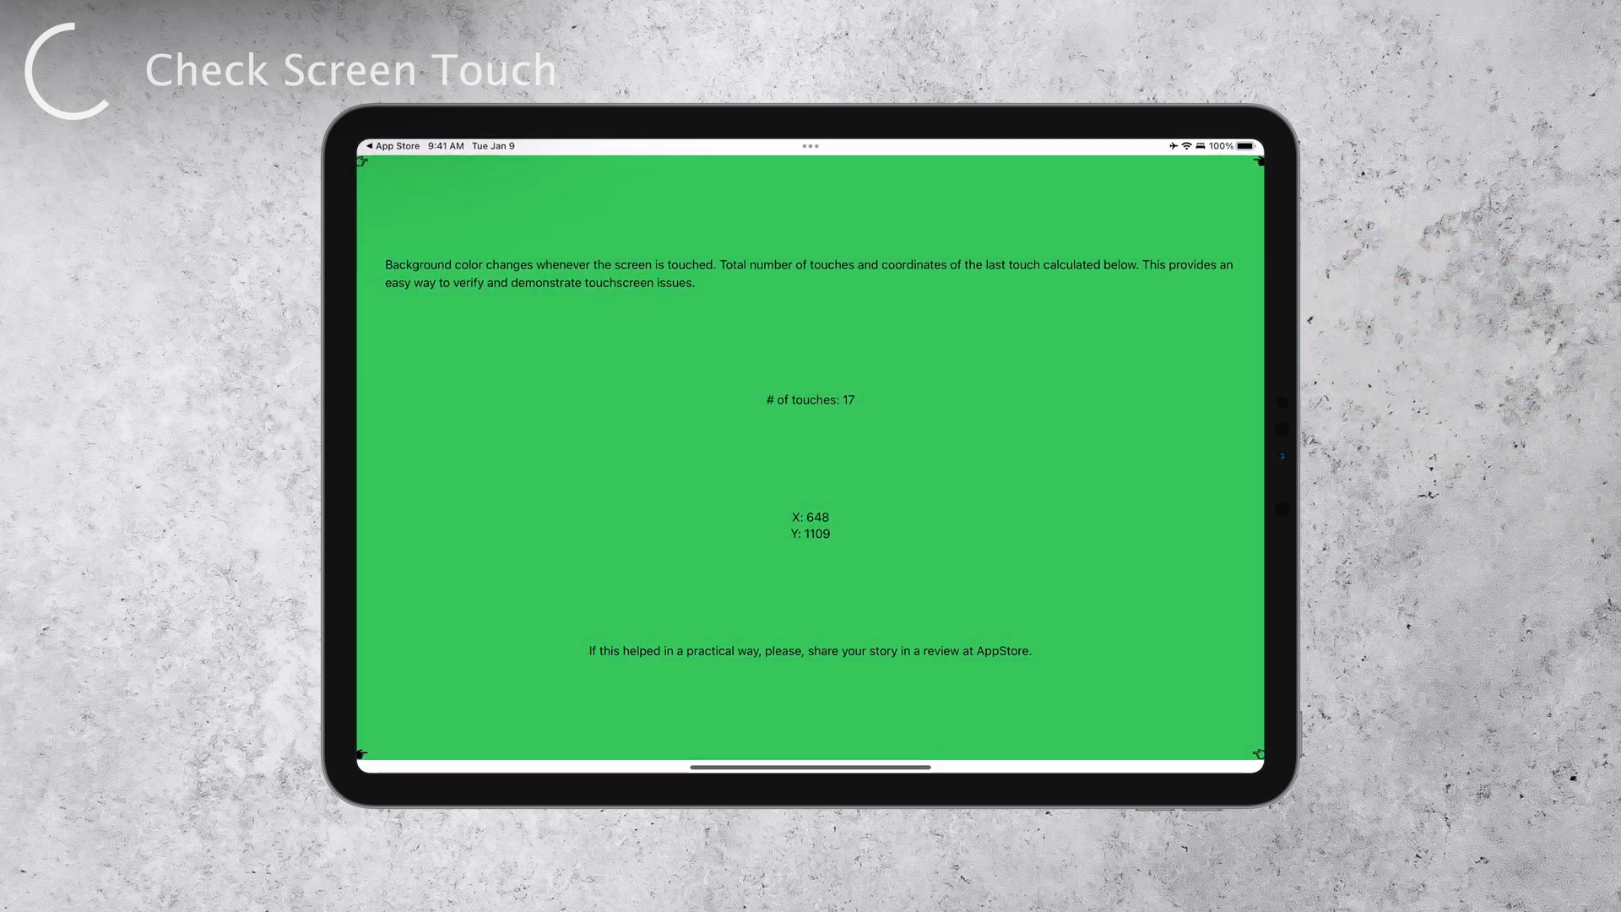
click(811, 278)
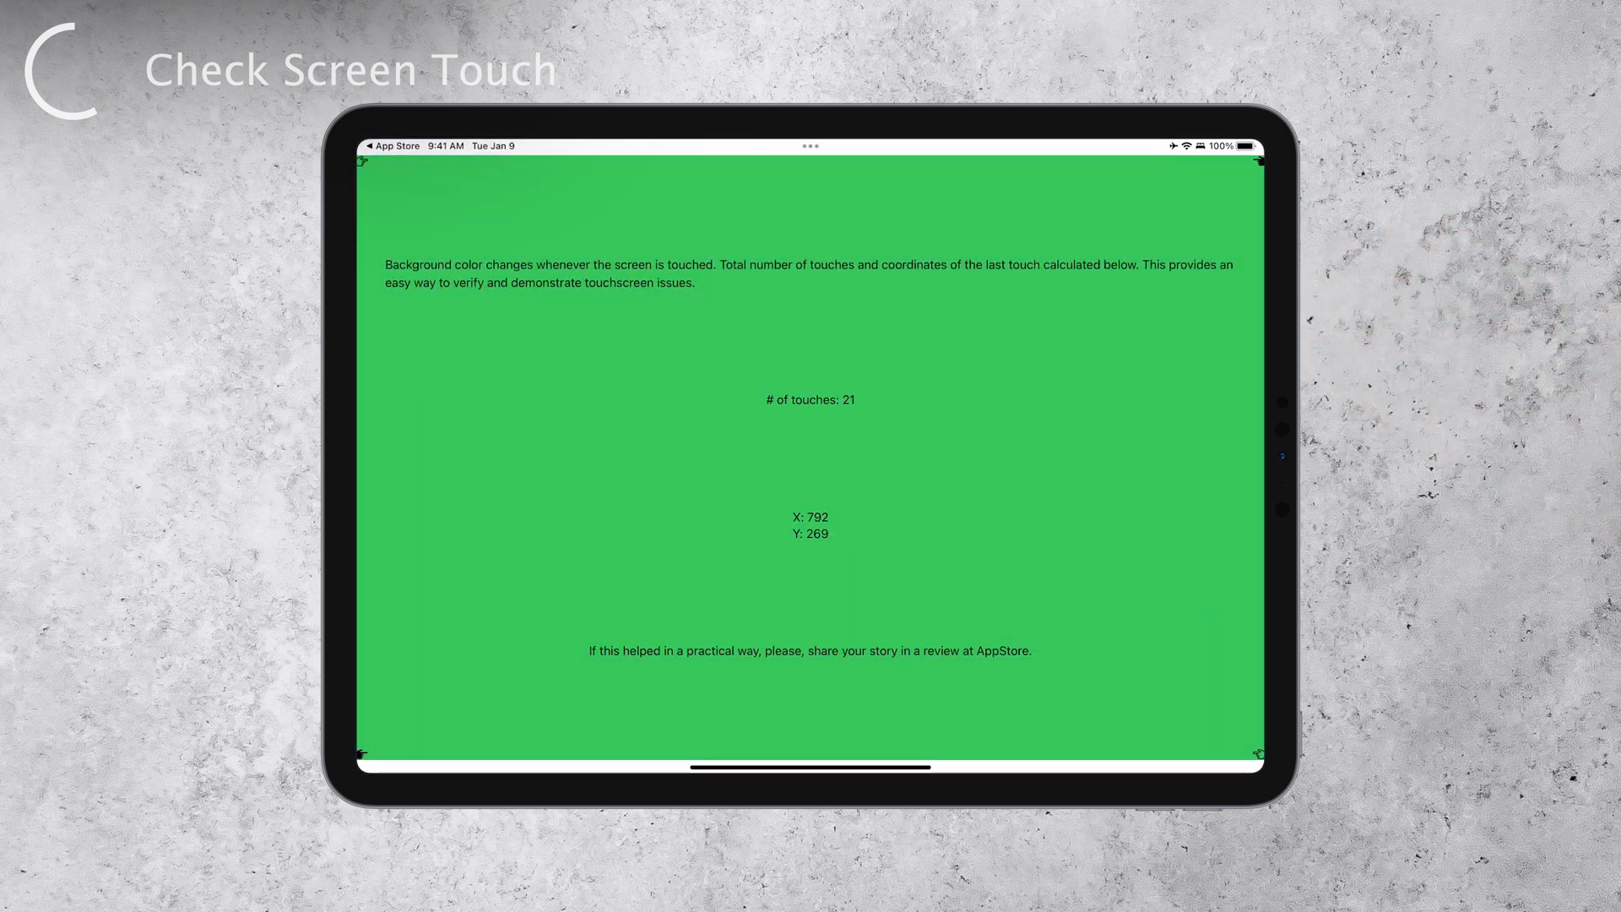
click(1038, 381)
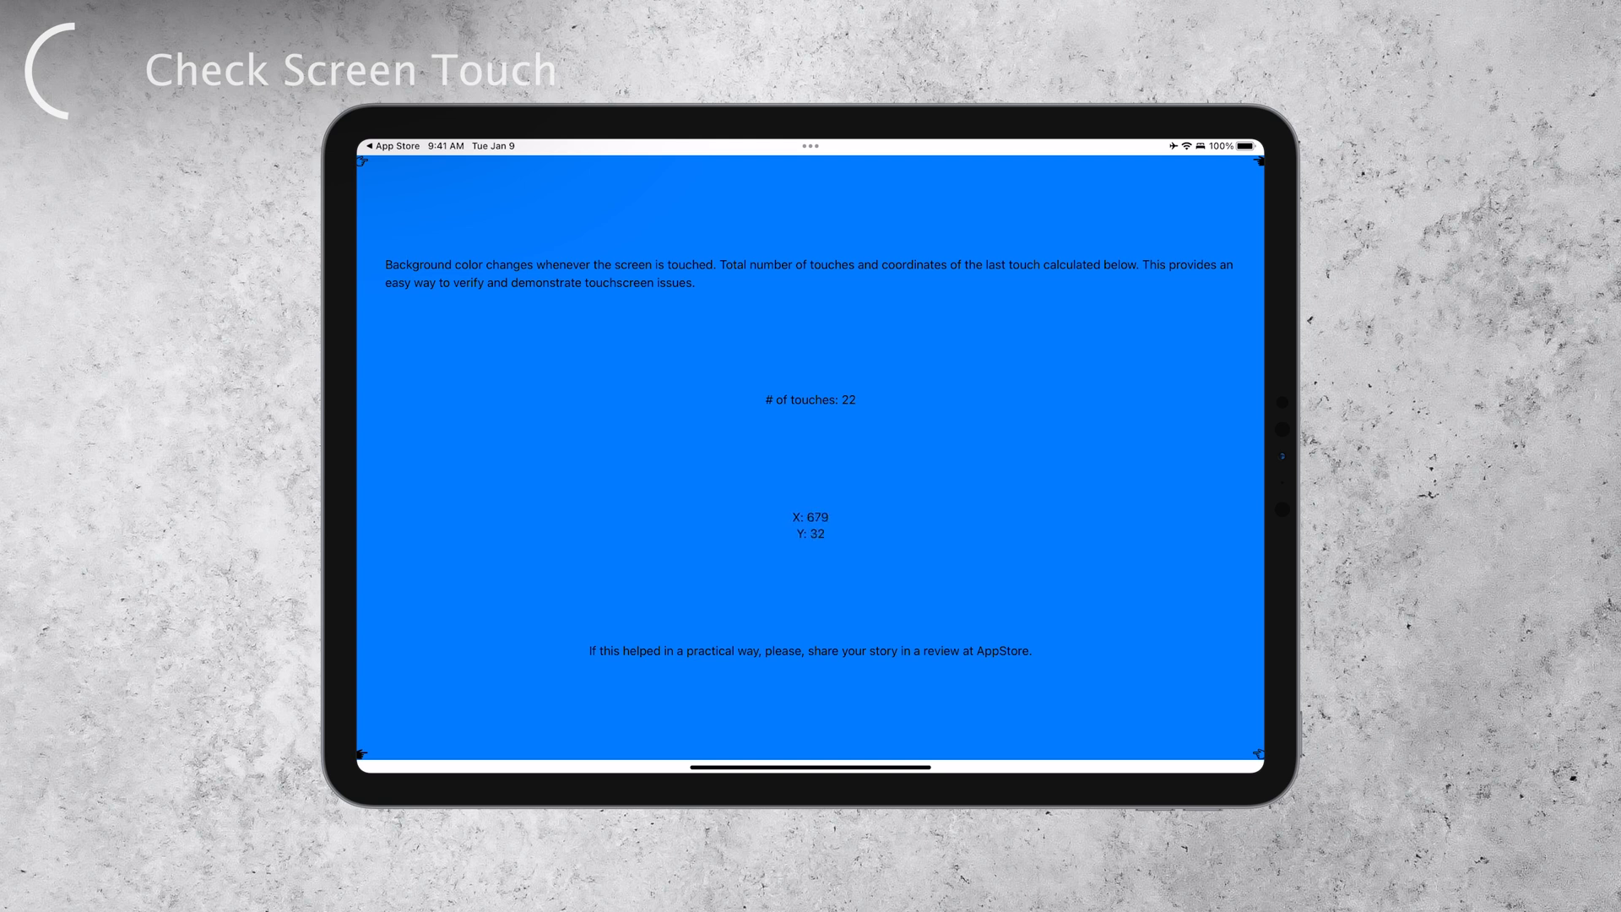
click(853, 475)
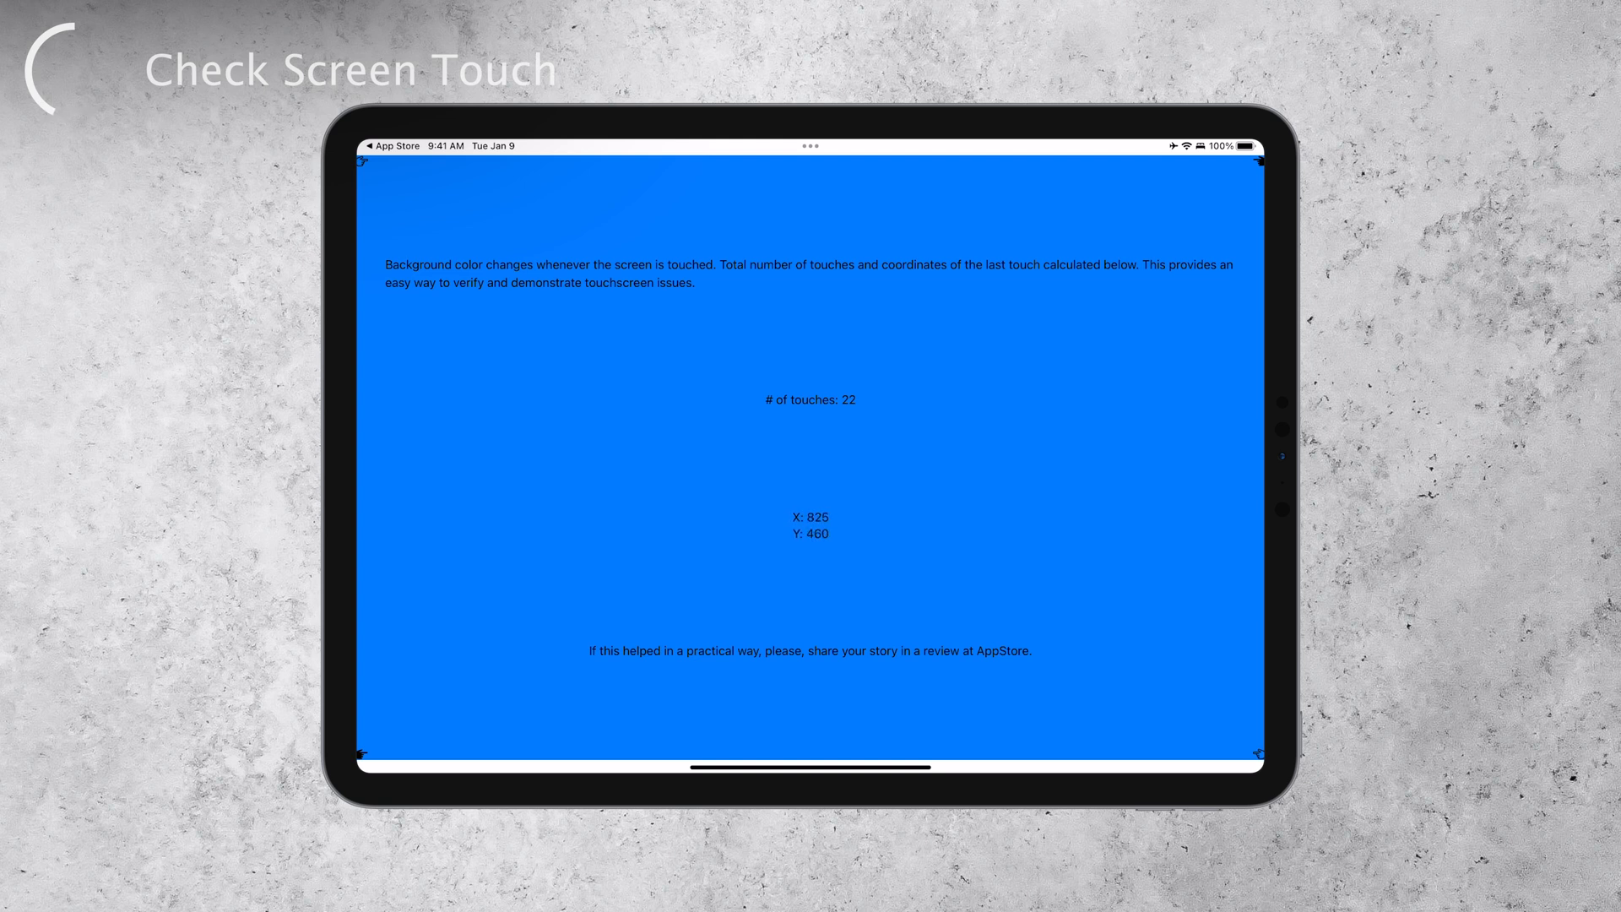
click(599, 351)
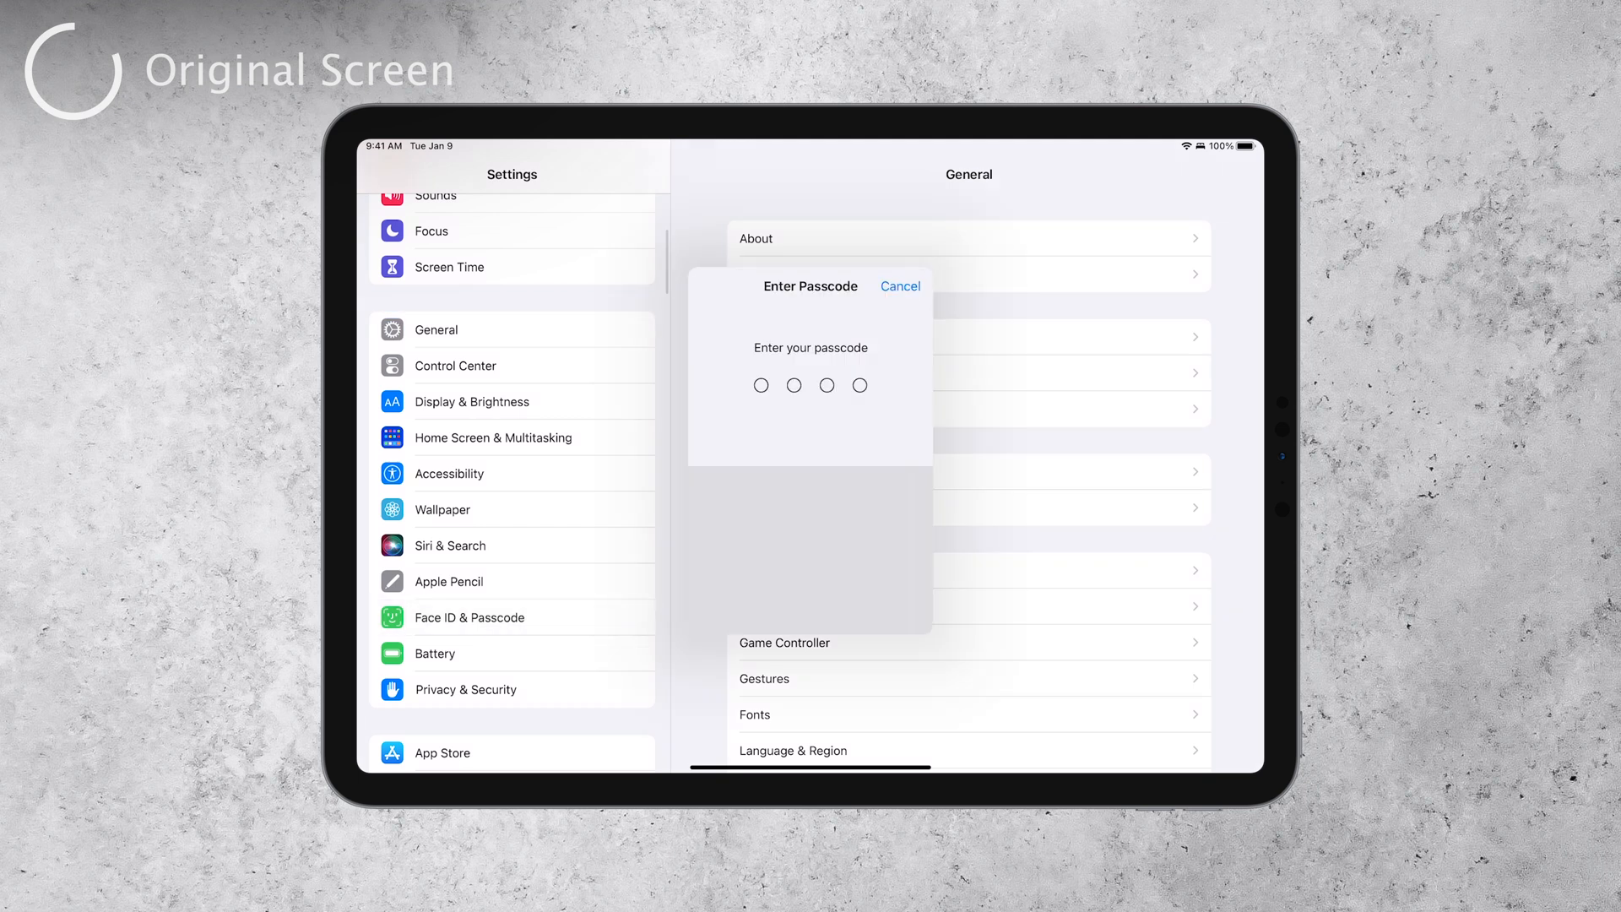
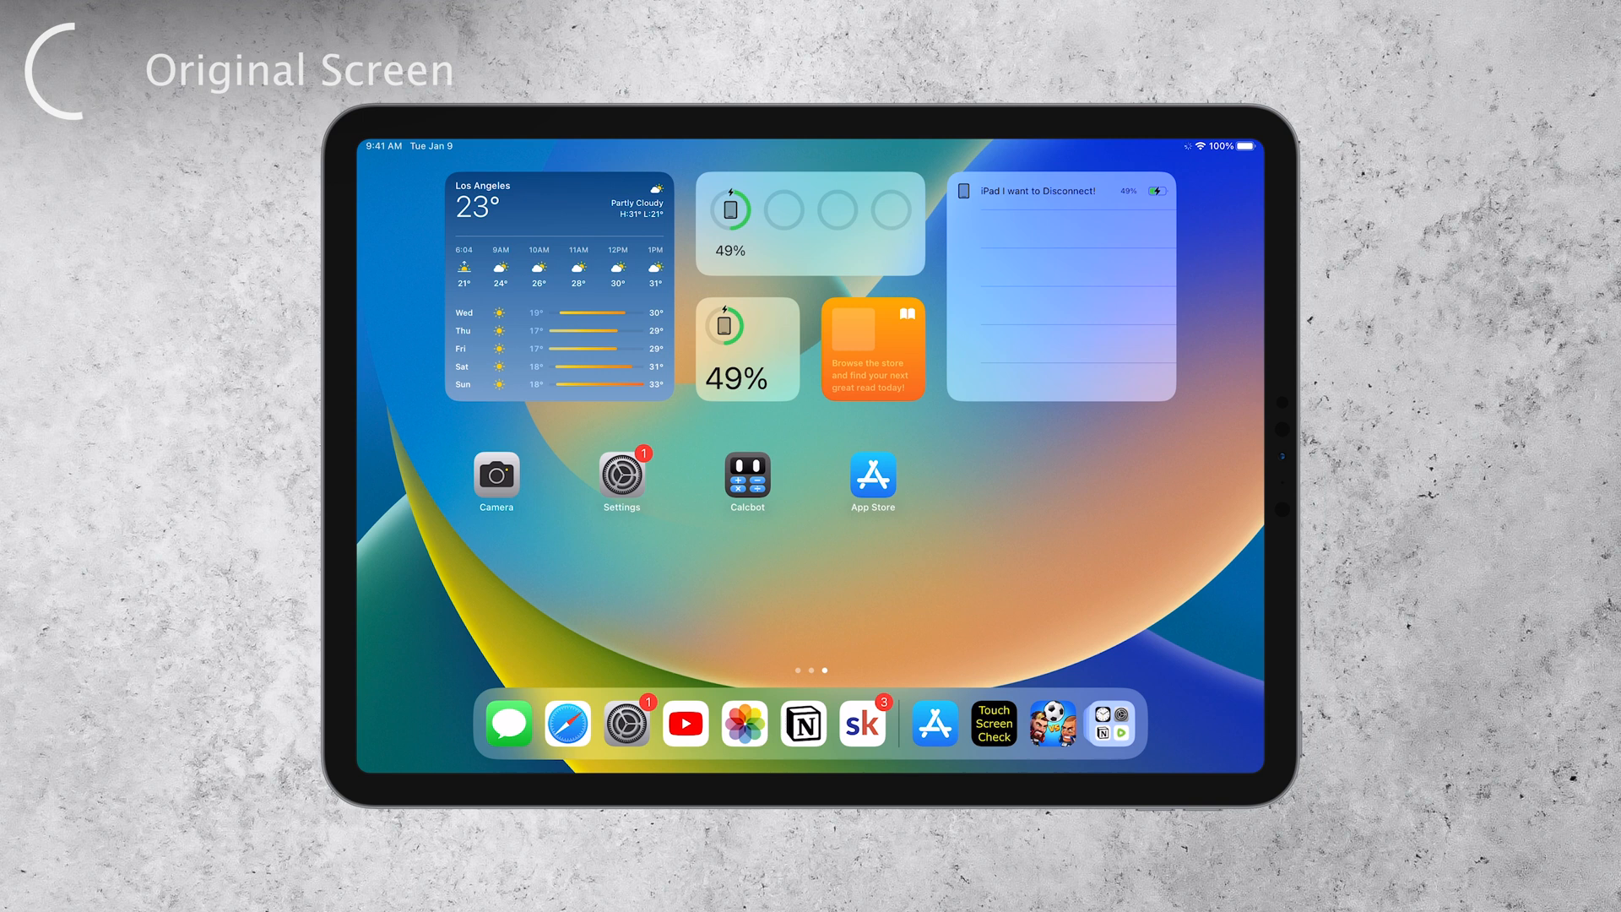
Swipe left past the last Home Screen page to reach the App Library's Recently Added folder.
scroll(left, 3)
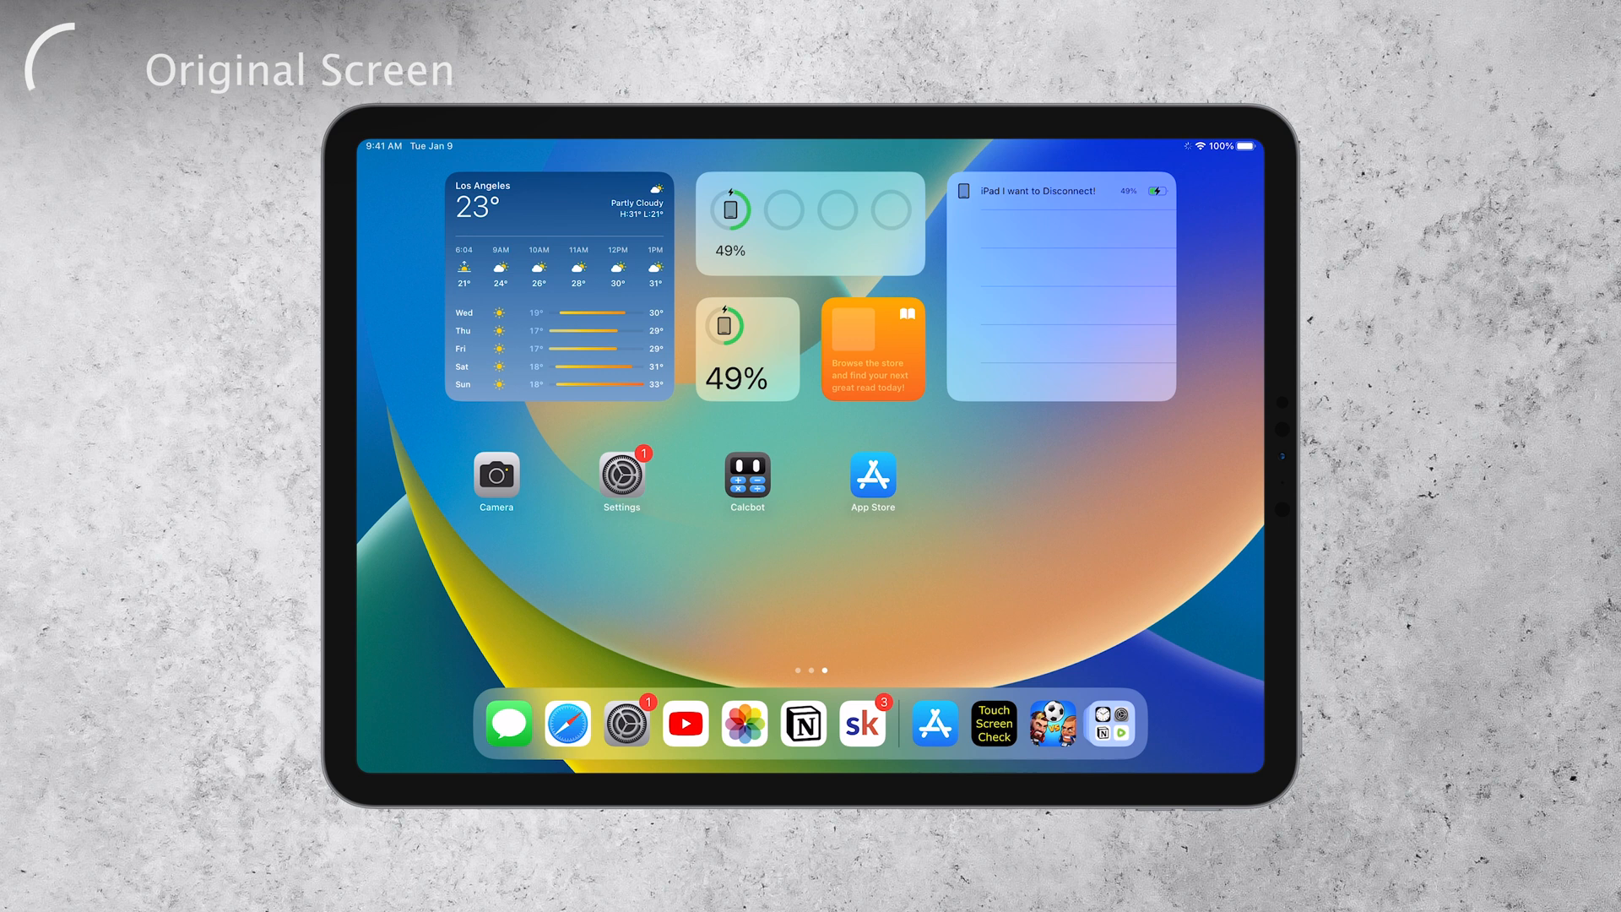
scroll(left, 3)
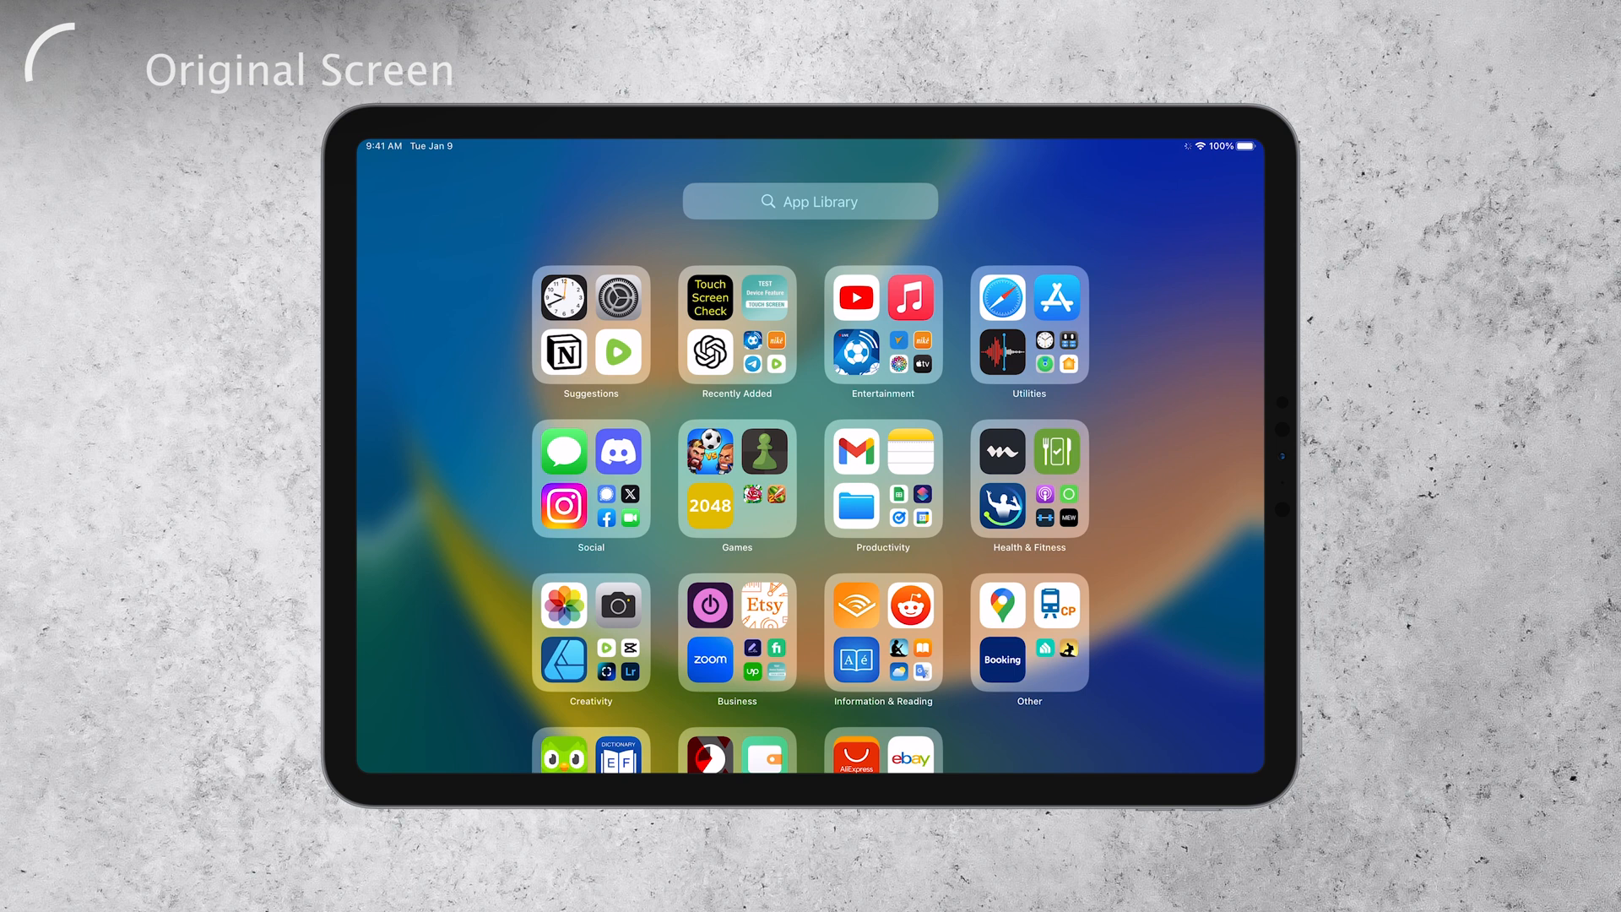